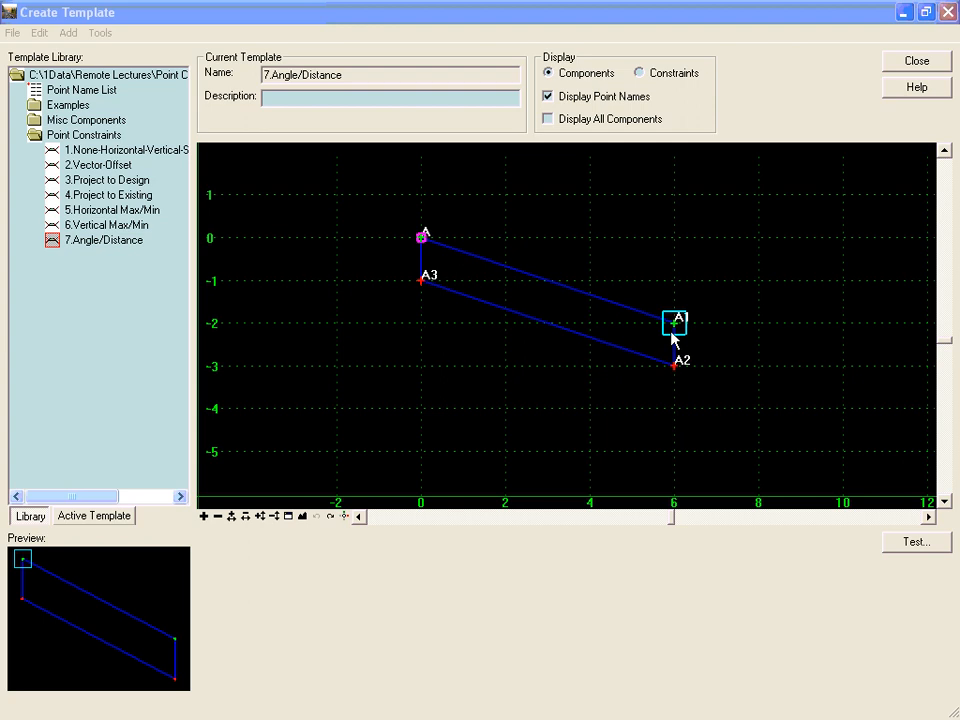
pyautogui.moveTo(450, 253)
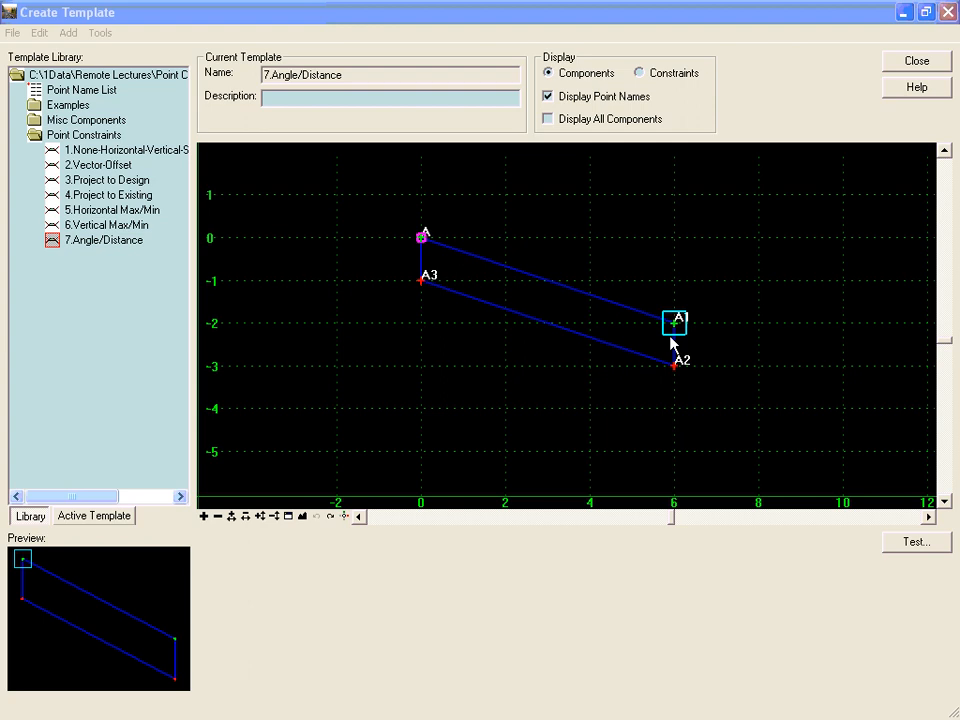
# Move point A1 above and level with A, then place it back near (6.3, -2)
pyautogui.rightClick(673, 363)
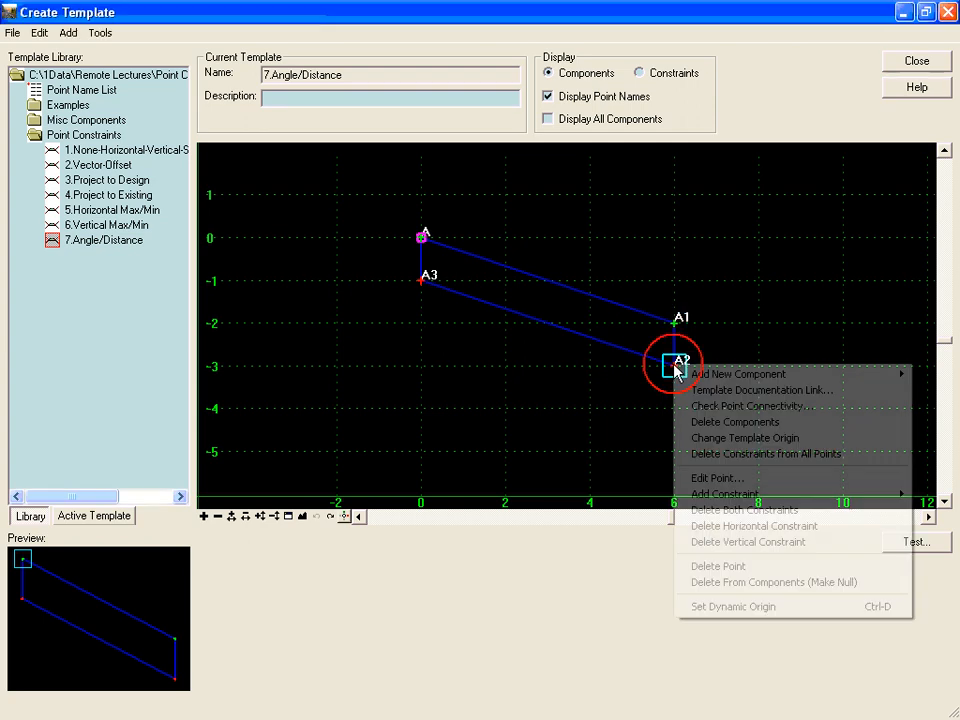
pyautogui.click(716, 477)
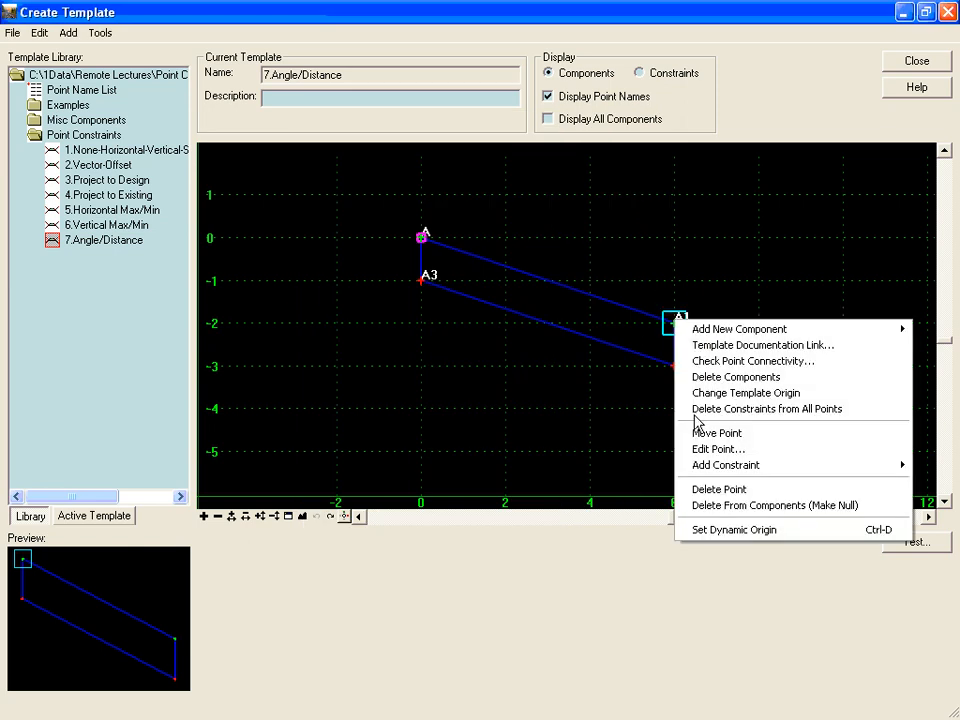
pyautogui.click(716, 433)
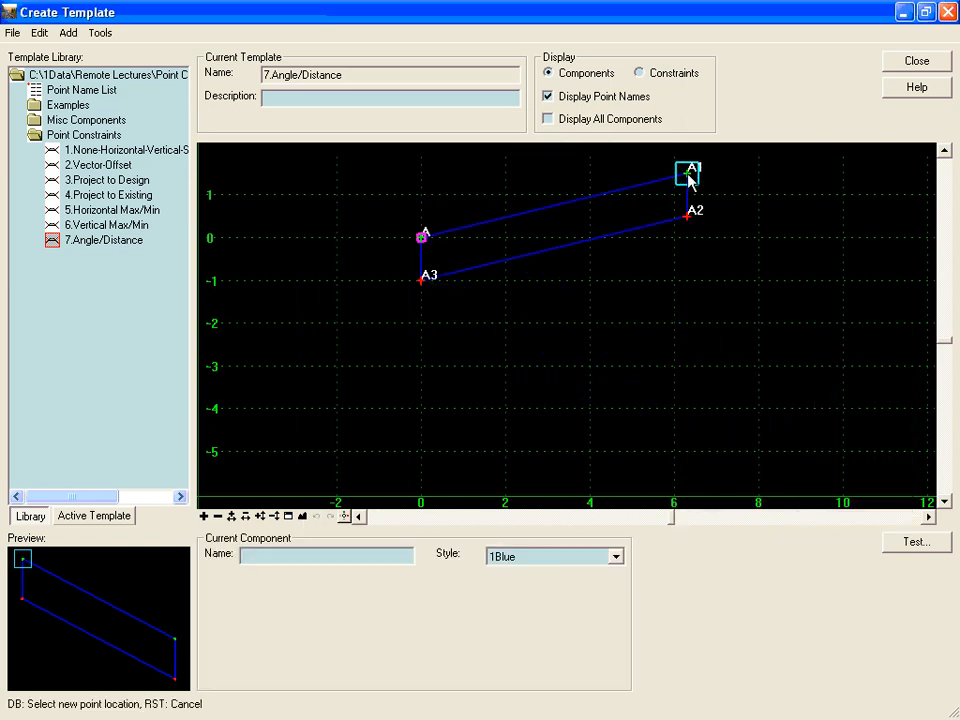
pyautogui.moveTo(685, 172); pyautogui.dragTo(688, 258)
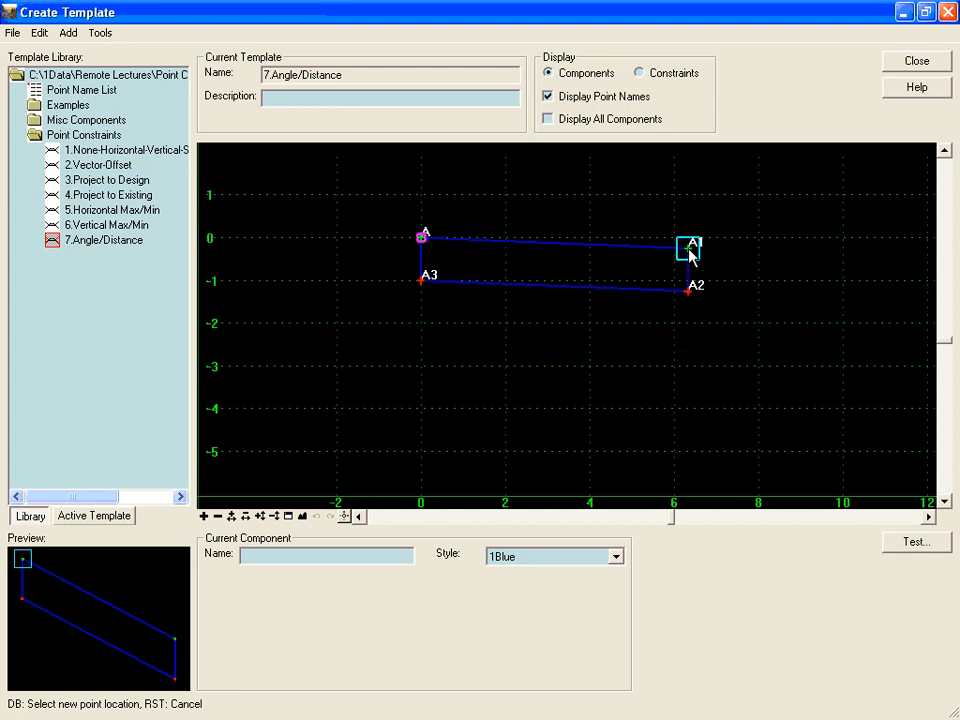
pyautogui.moveTo(690, 248); pyautogui.dragTo(590, 385)
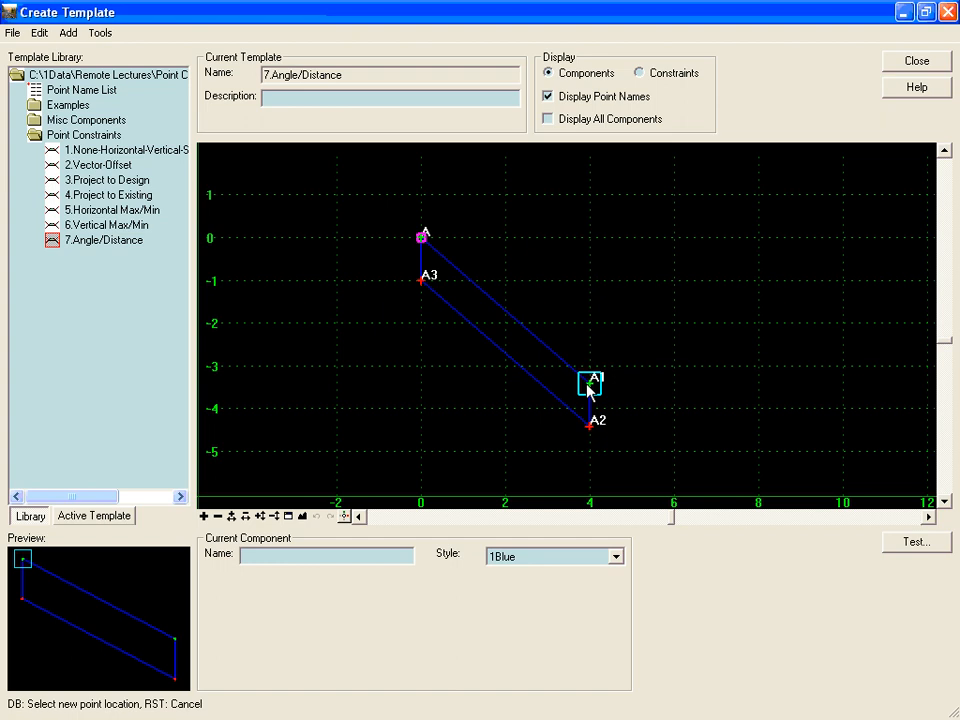
pyautogui.moveTo(590, 385); pyautogui.dragTo(705, 295)
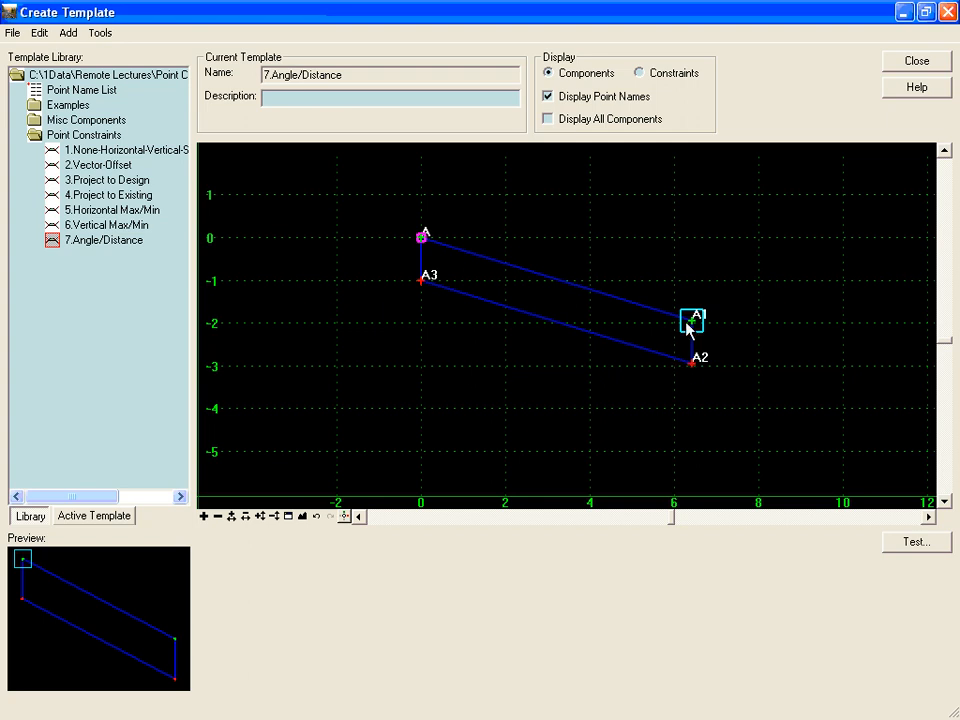
# Remove A2's horizontal constraint and bring up its Point Properties
pyautogui.rightClick(690, 362)
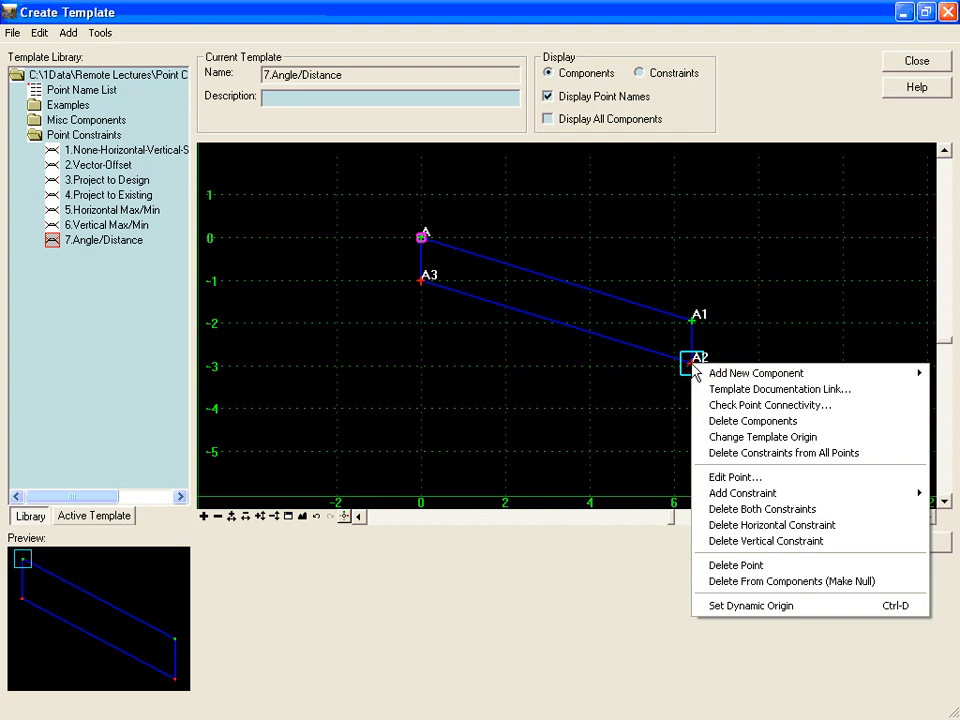
pyautogui.moveTo(771, 525)
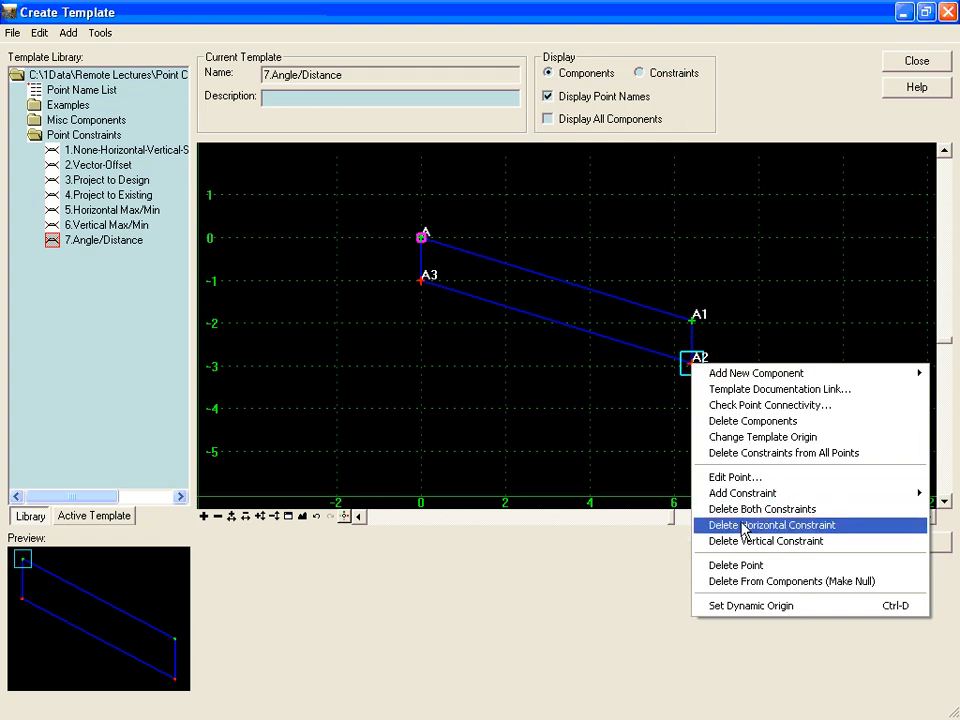
pyautogui.click(773, 524)
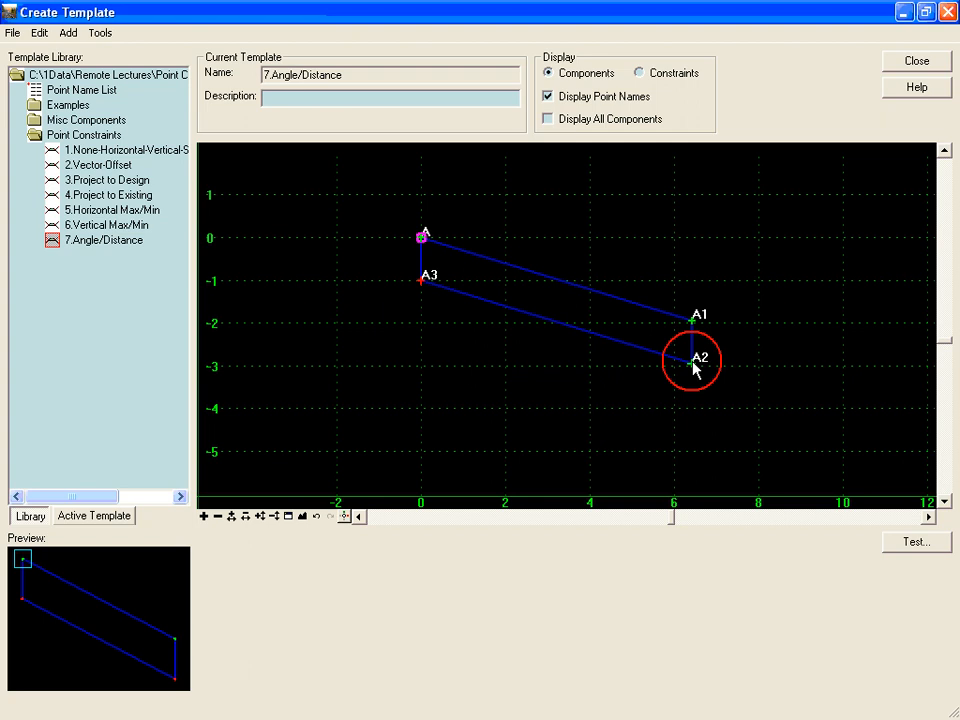
pyautogui.rightClick(693, 362)
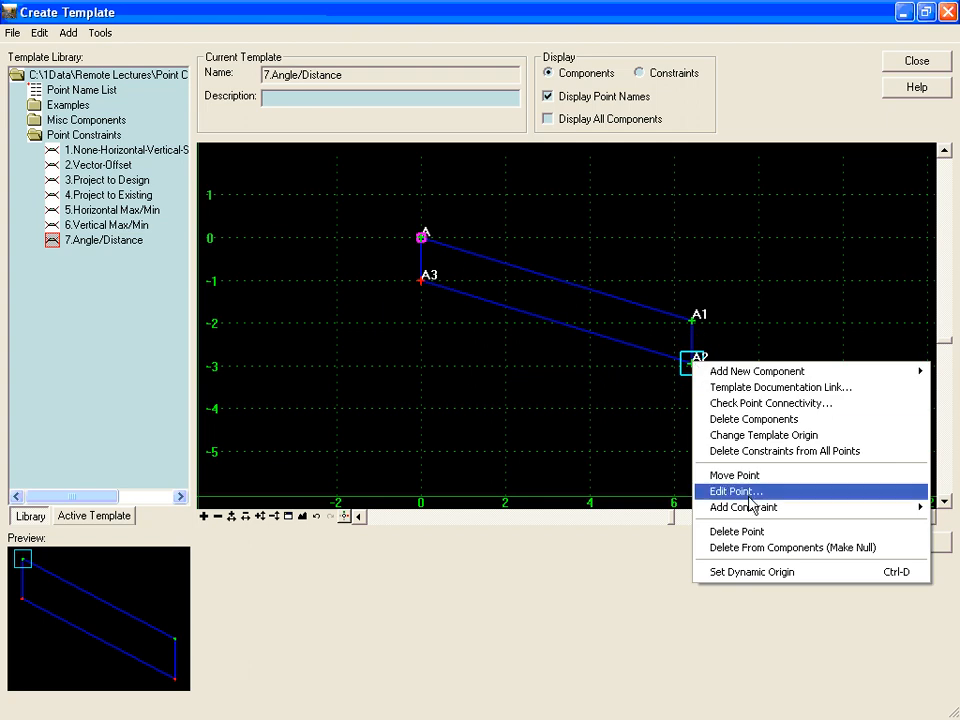
pyautogui.click(735, 491)
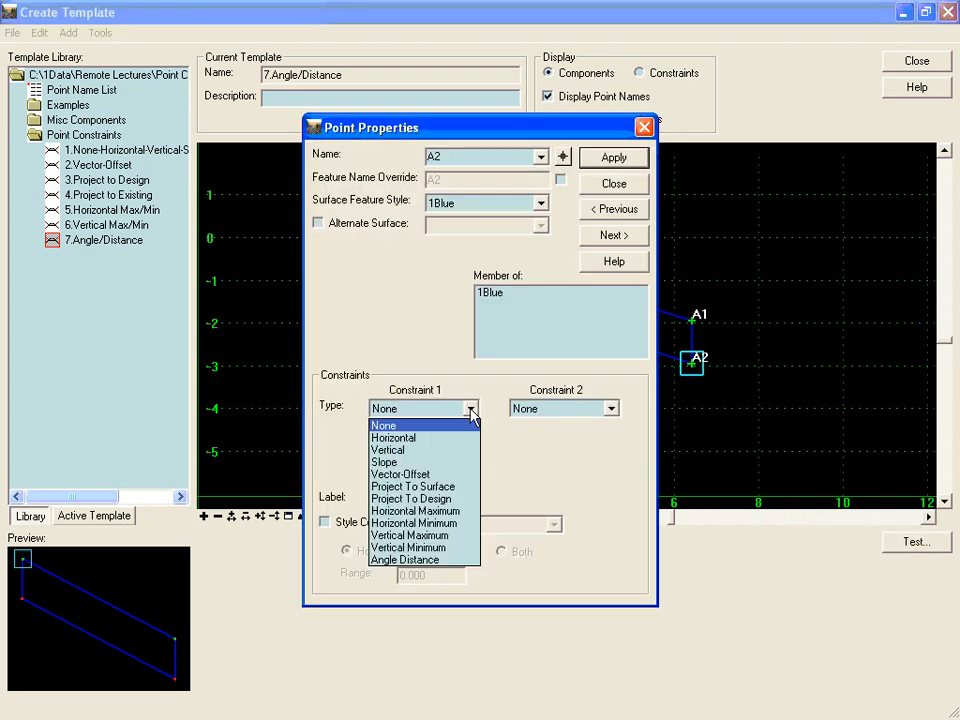
pyautogui.moveTo(404, 559)
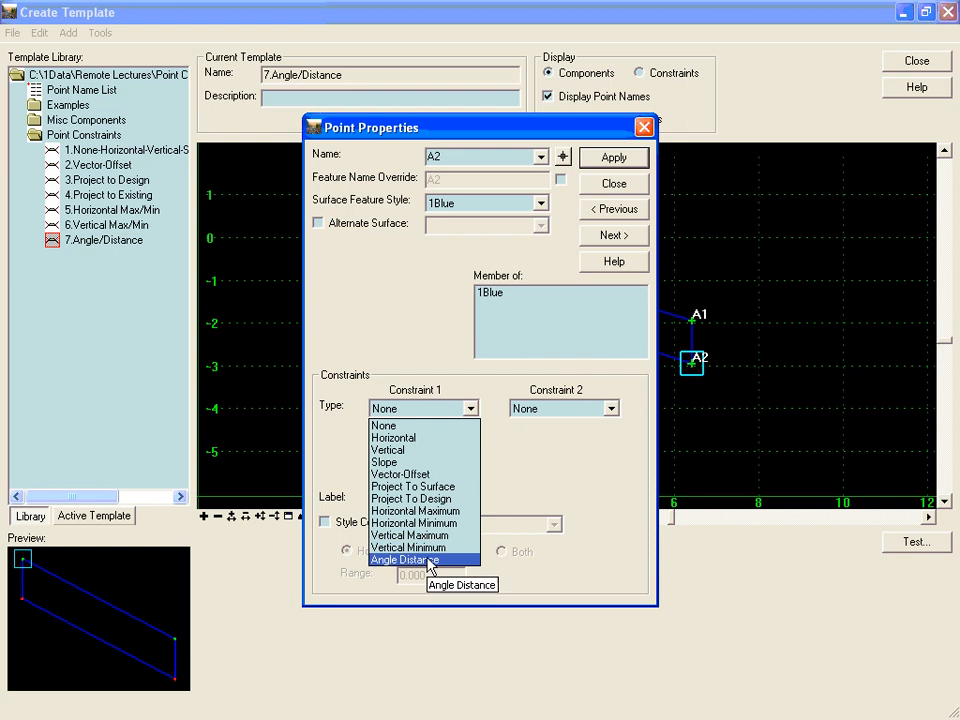
# Constrain A2 by Angle Distance from parents A1 and A at 90° and 1.000, and apply
pyautogui.click(404, 559)
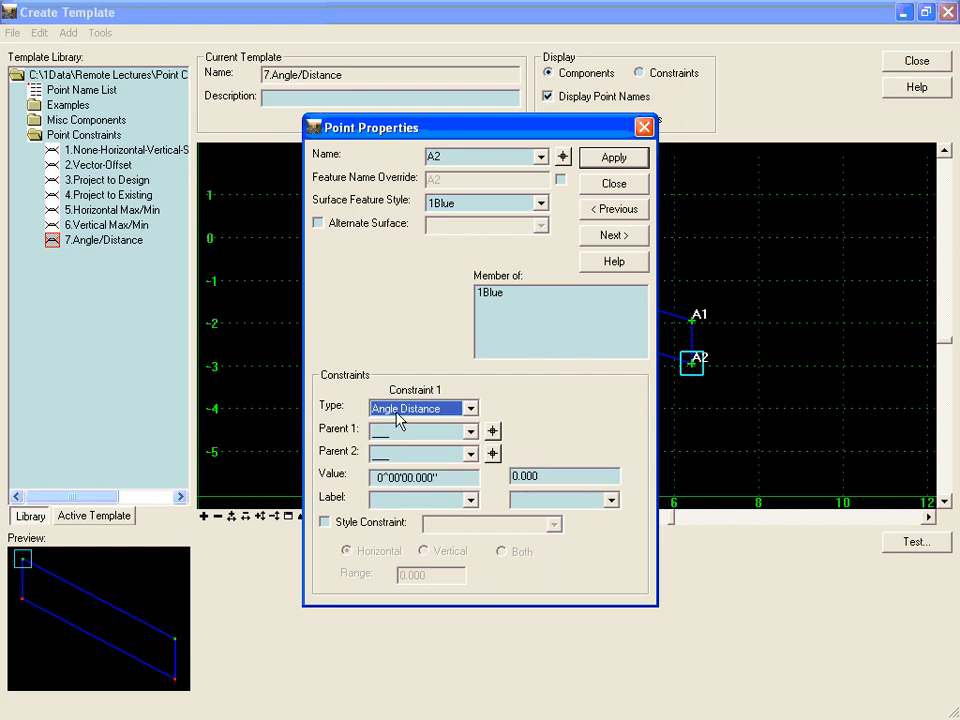
pyautogui.moveTo(588, 414)
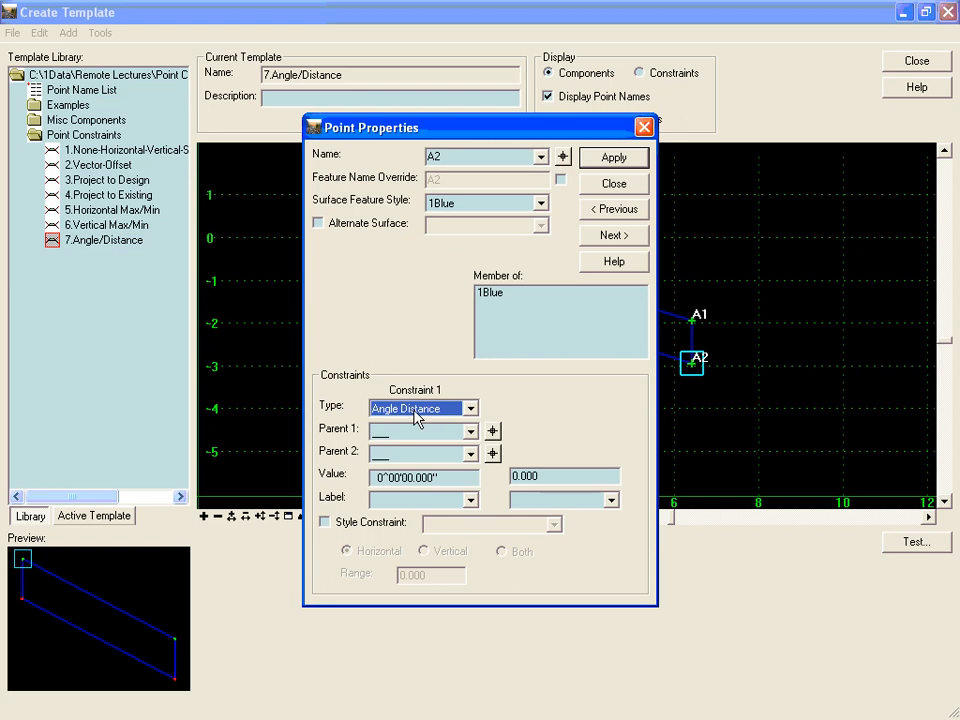
pyautogui.moveTo(469, 434)
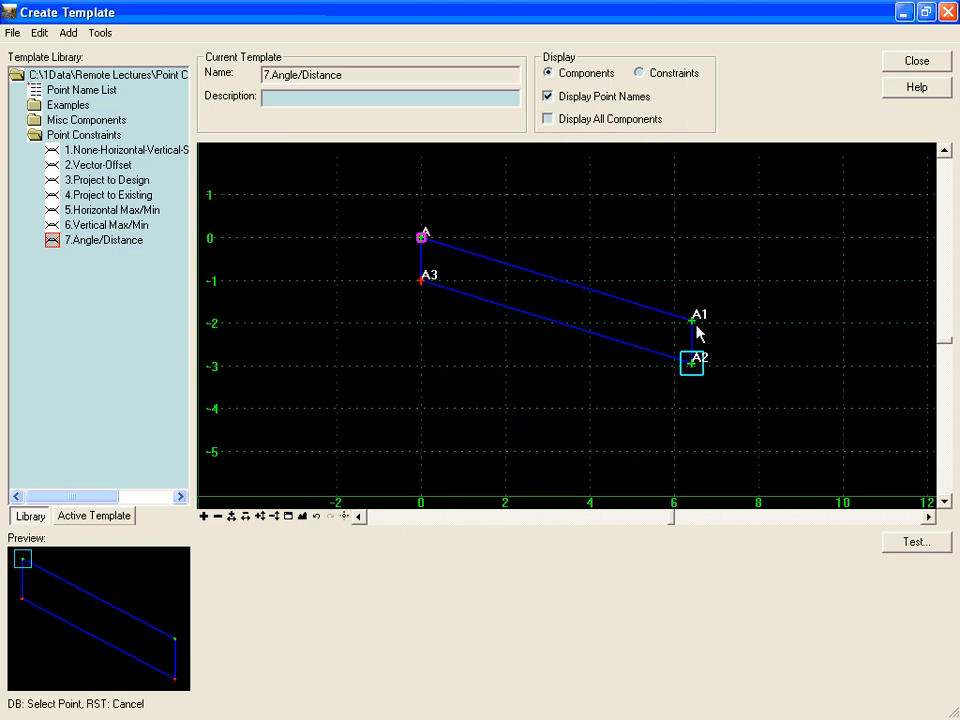
pyautogui.doubleClick(691, 362)
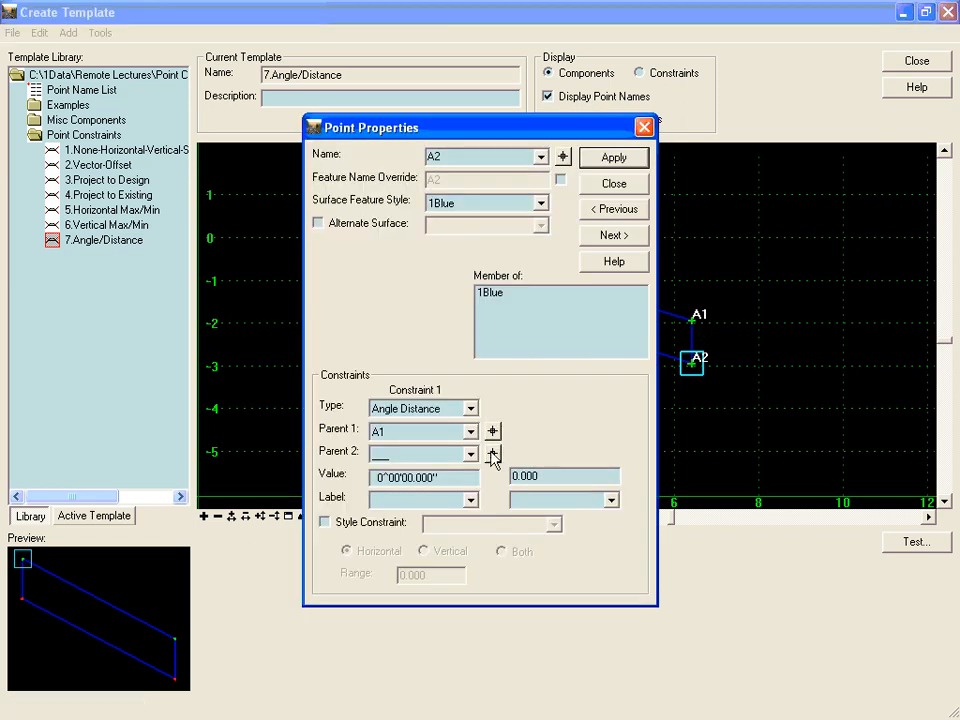
pyautogui.click(492, 452)
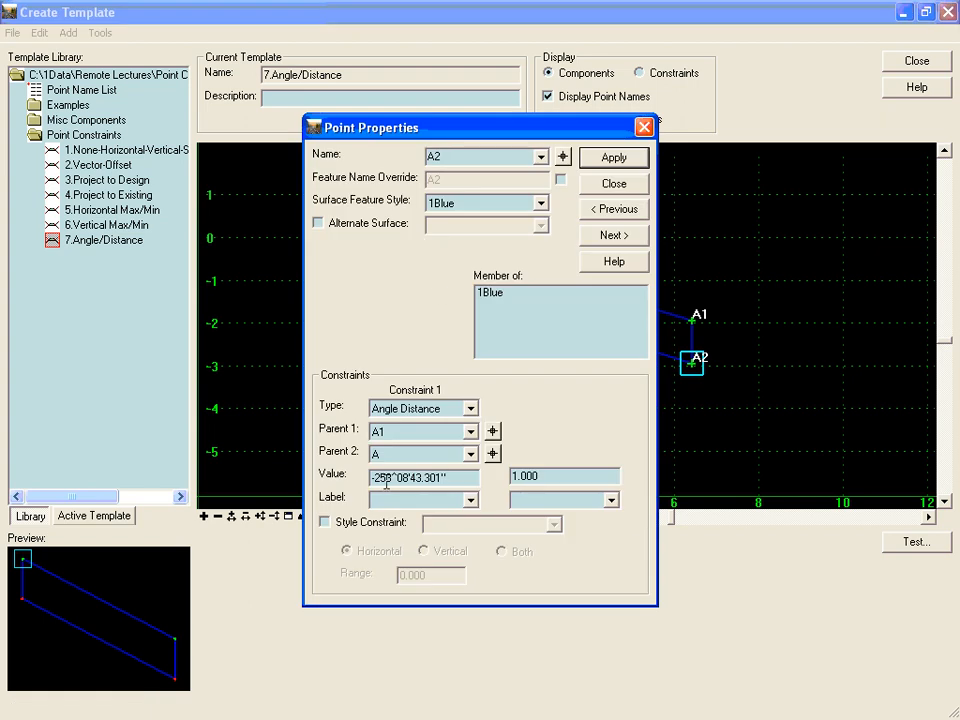
pyautogui.tripleClick(422, 476)
pyautogui.write("90^00'00.000")
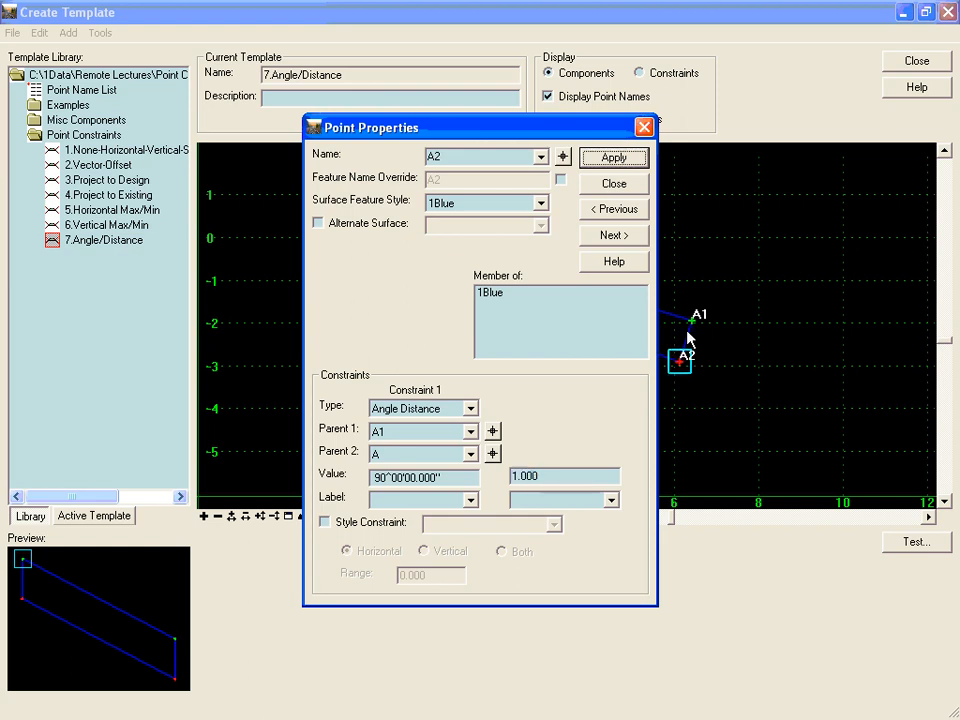
pyautogui.click(613, 183)
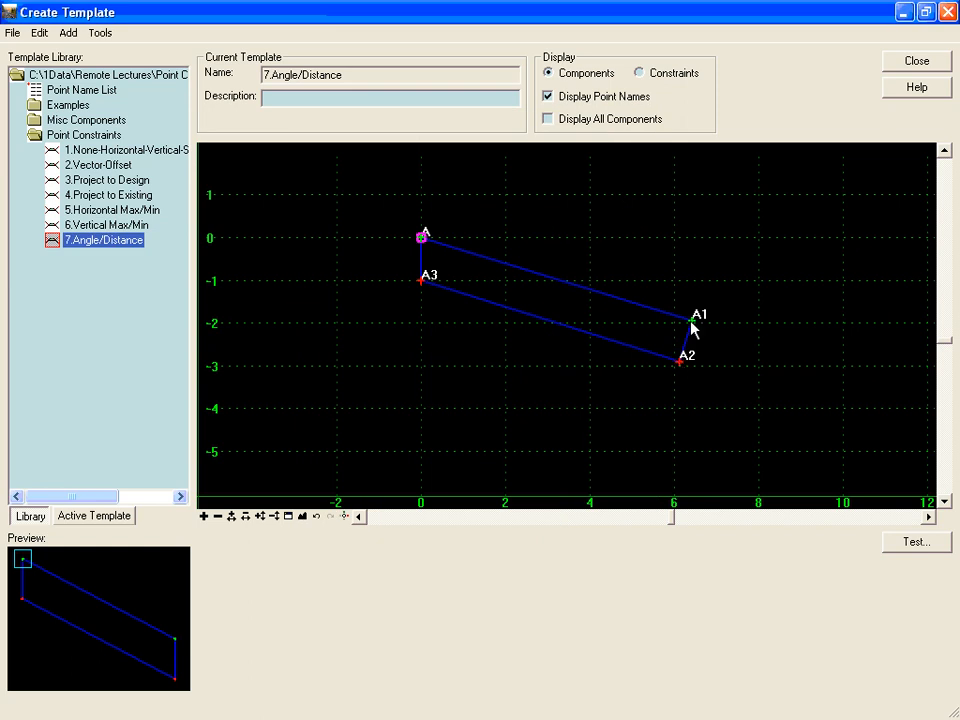
pyautogui.moveTo(716, 324)
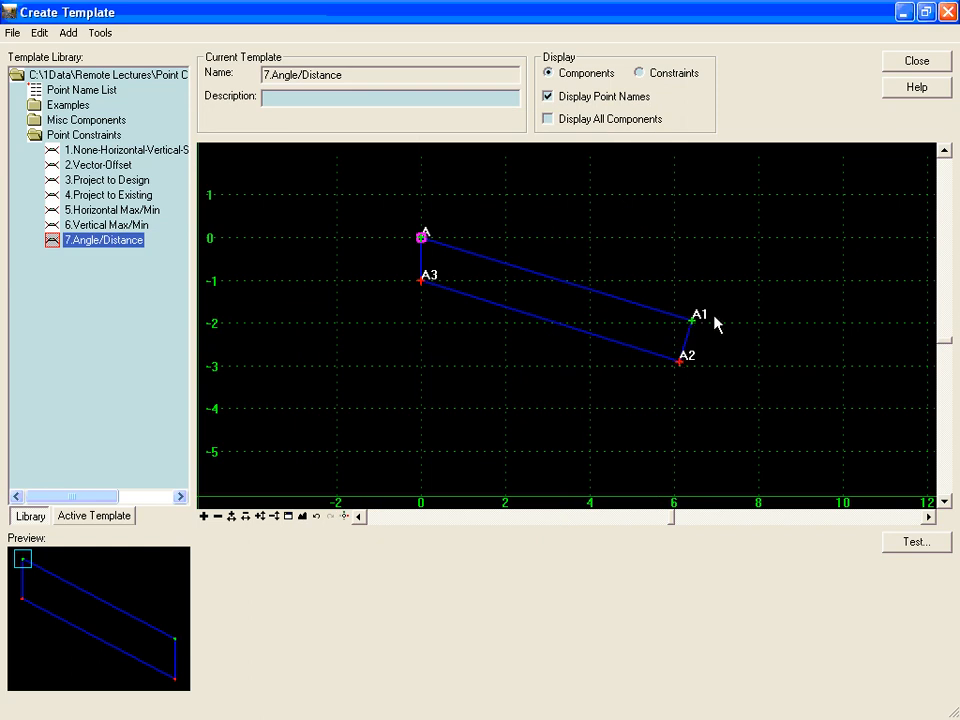
pyautogui.moveTo(571, 283)
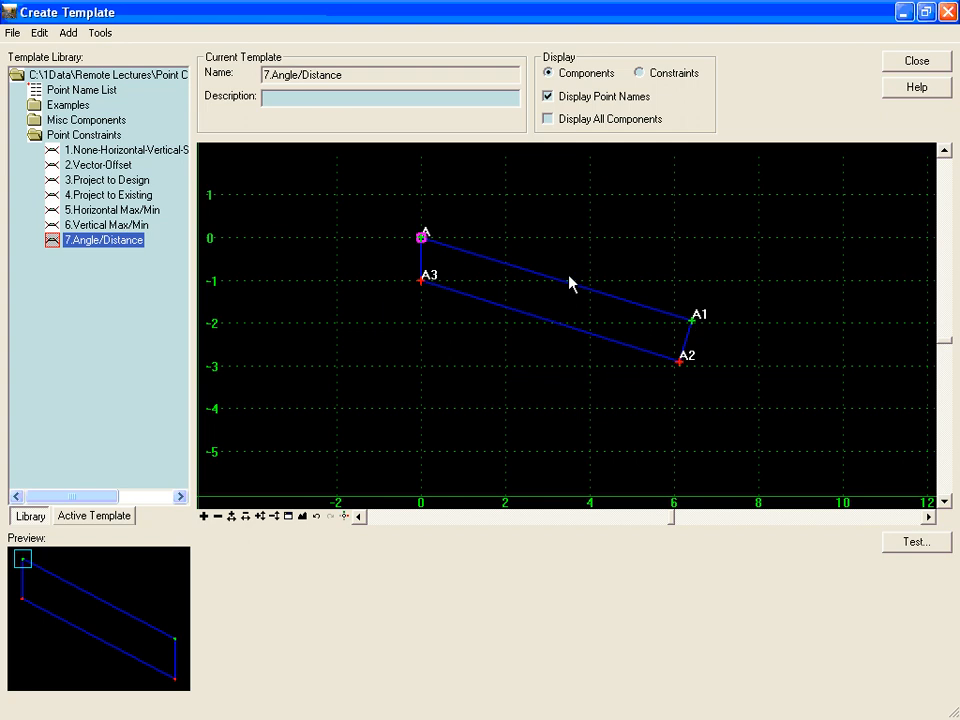
pyautogui.moveTo(422, 242)
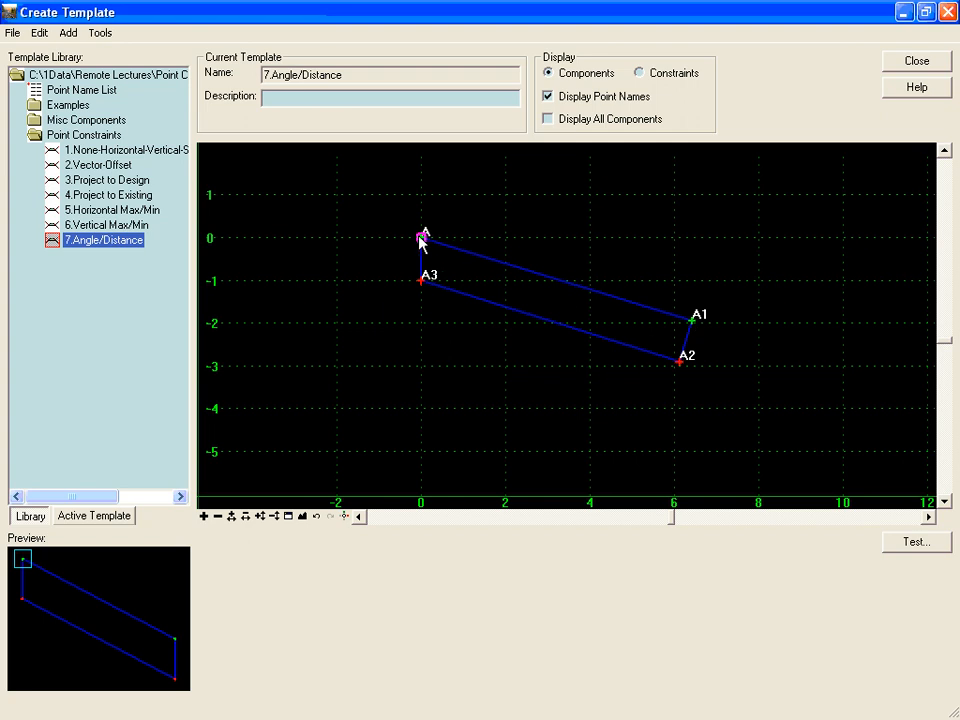
# Constrain A3 by Angle Distance from parents A and A1 at 270° and 1.000, and apply
pyautogui.rightClick(420, 280)
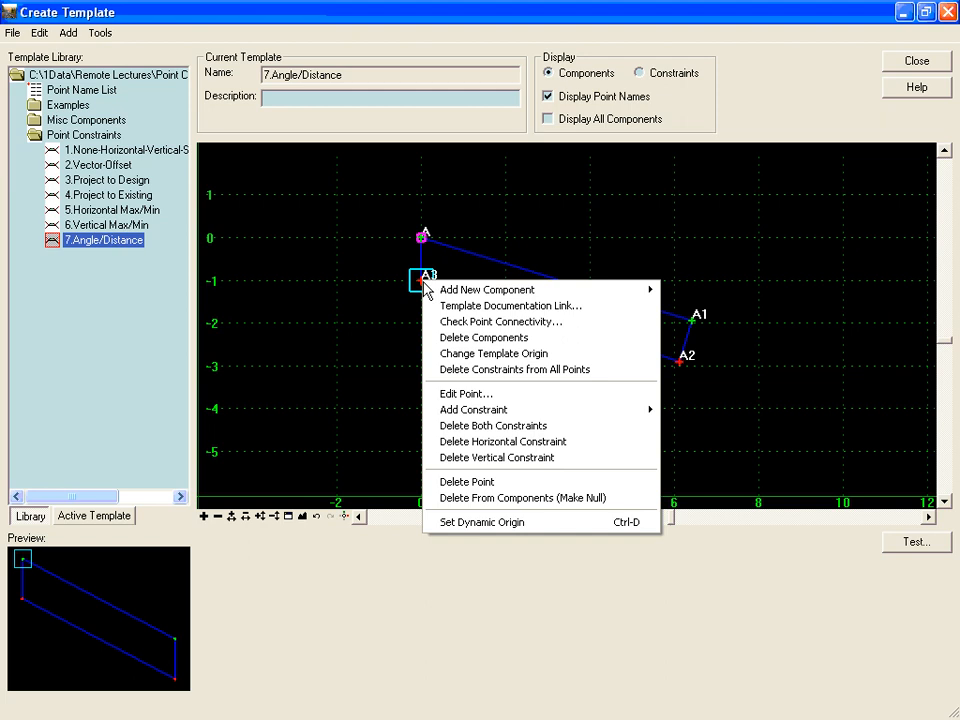
pyautogui.moveTo(474, 410)
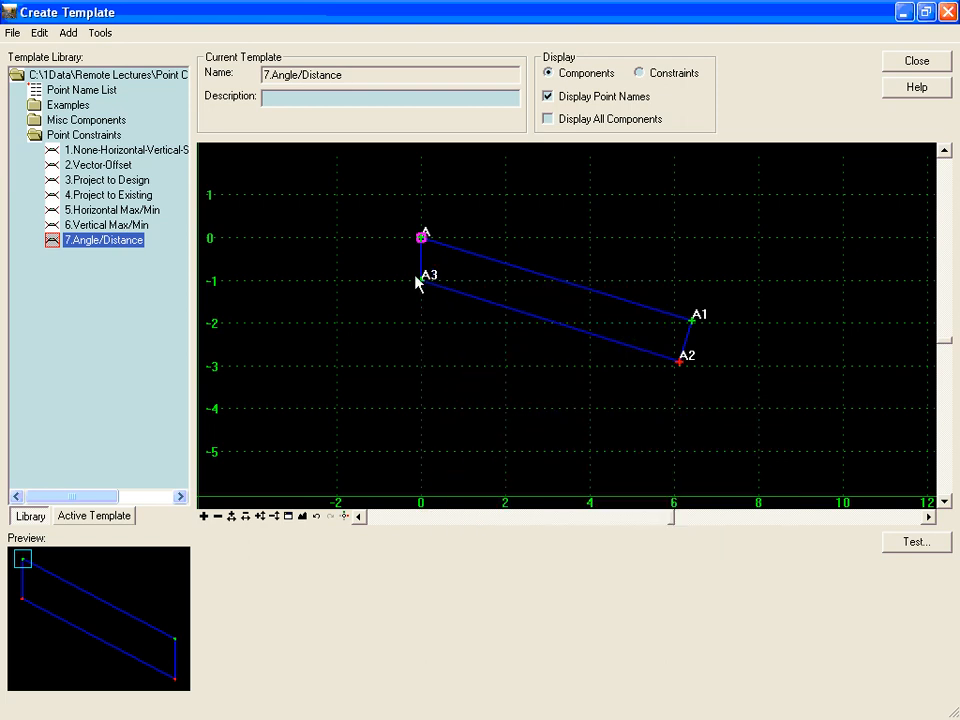
pyautogui.doubleClick(422, 237)
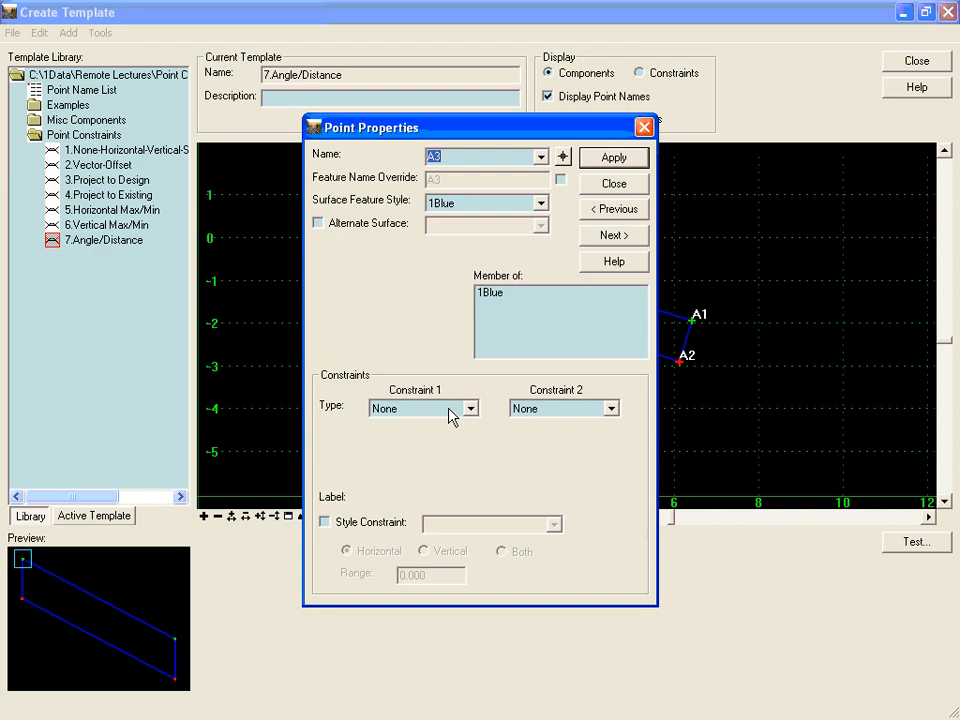
pyautogui.click(469, 408)
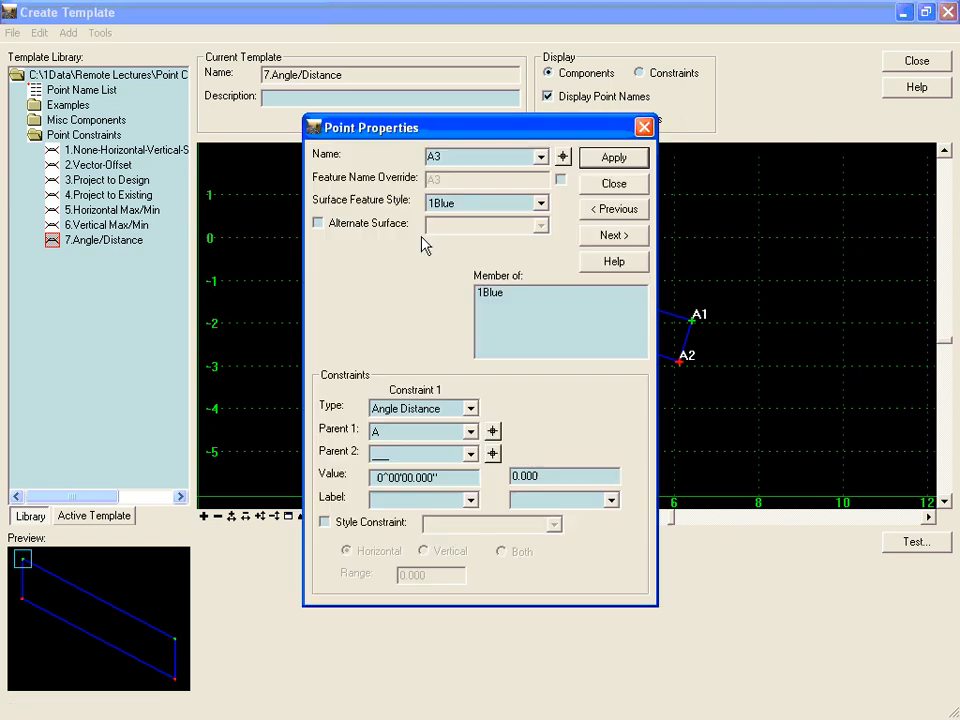
pyautogui.click(613, 183)
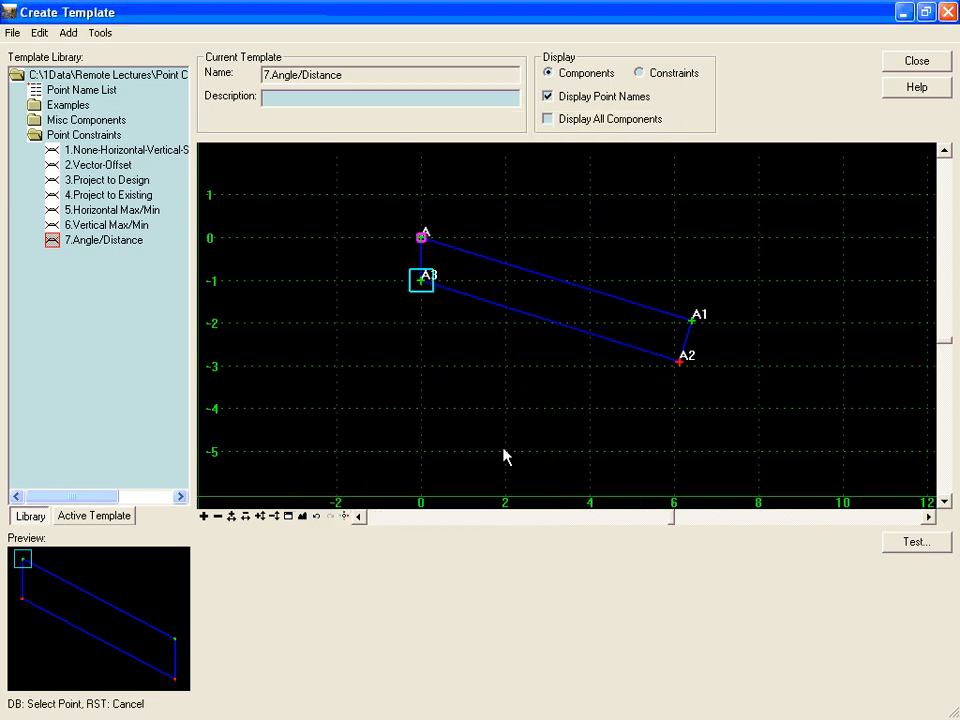
pyautogui.doubleClick(421, 278)
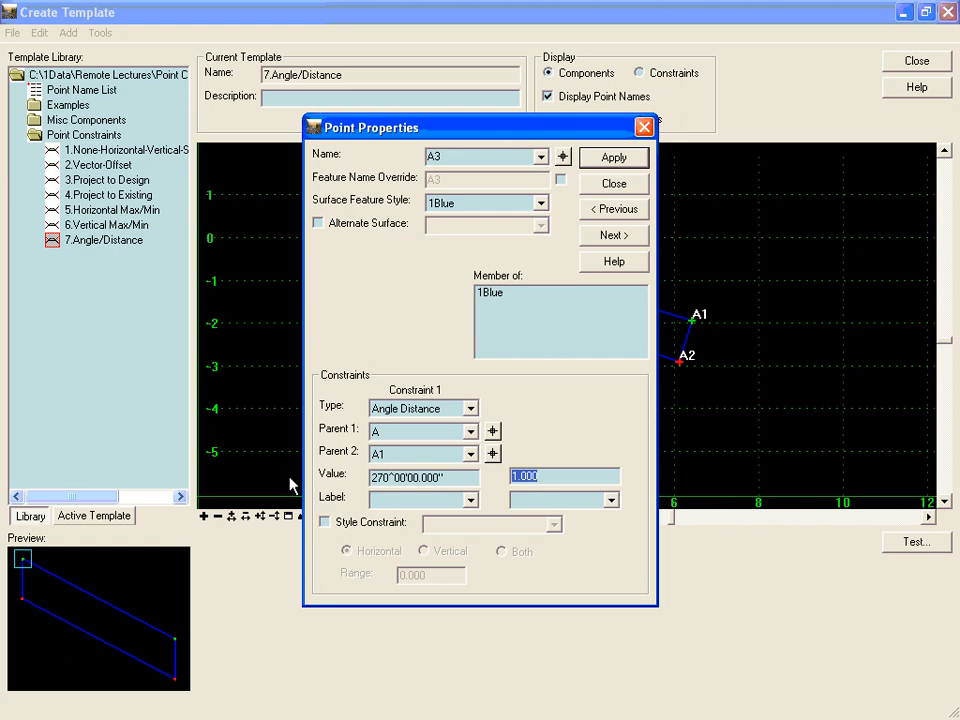
pyautogui.click(613, 183)
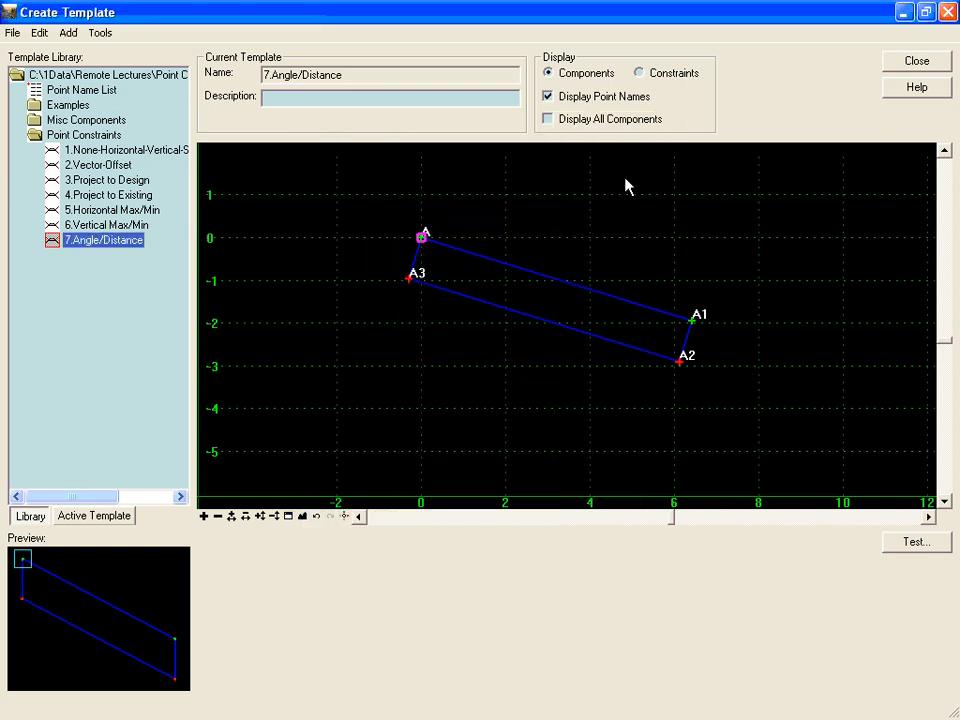
pyautogui.moveTo(658, 321)
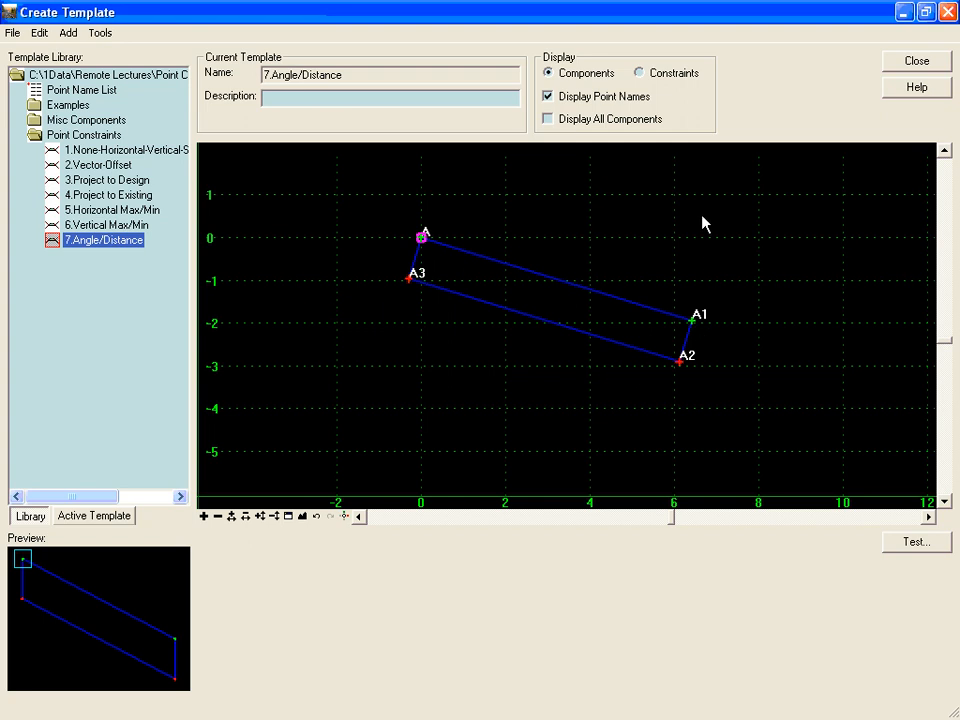
pyautogui.moveTo(400, 265)
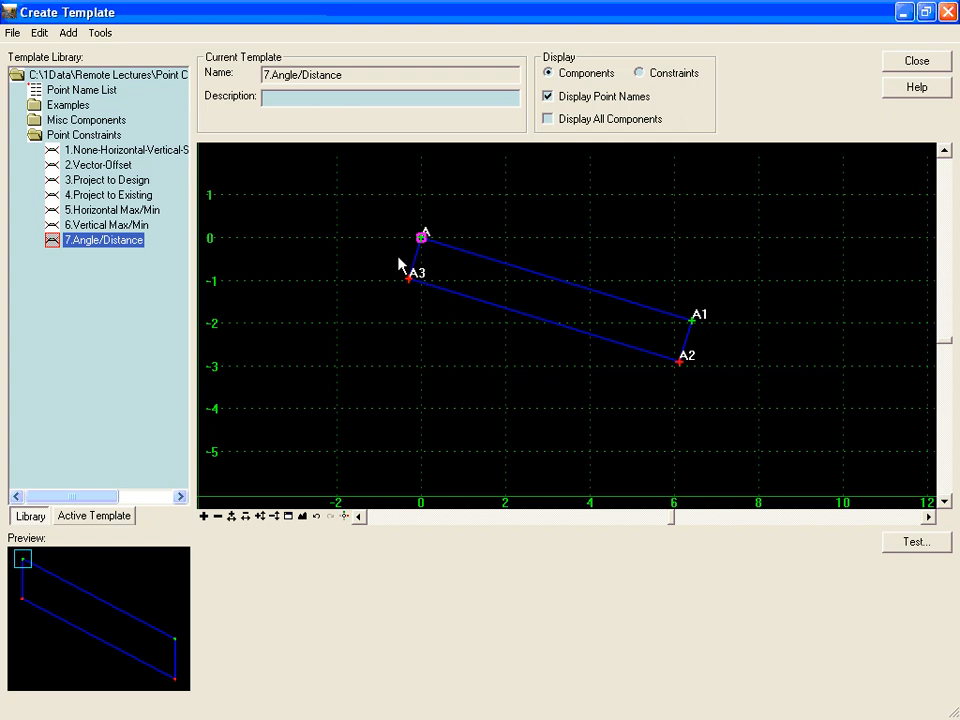
pyautogui.moveTo(690, 350)
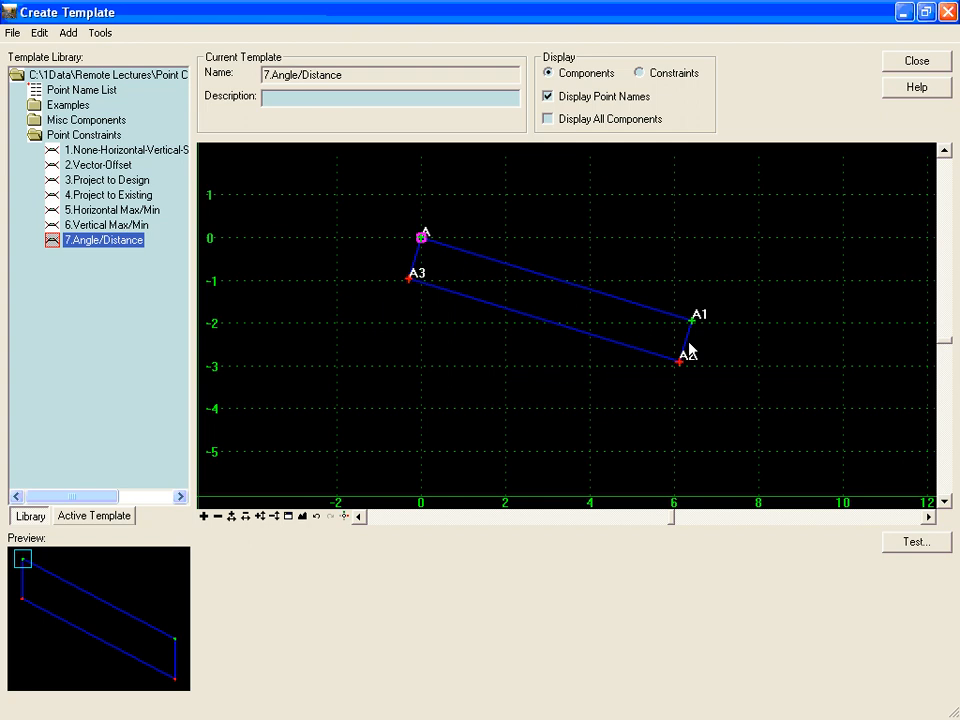
pyautogui.moveTo(438, 243)
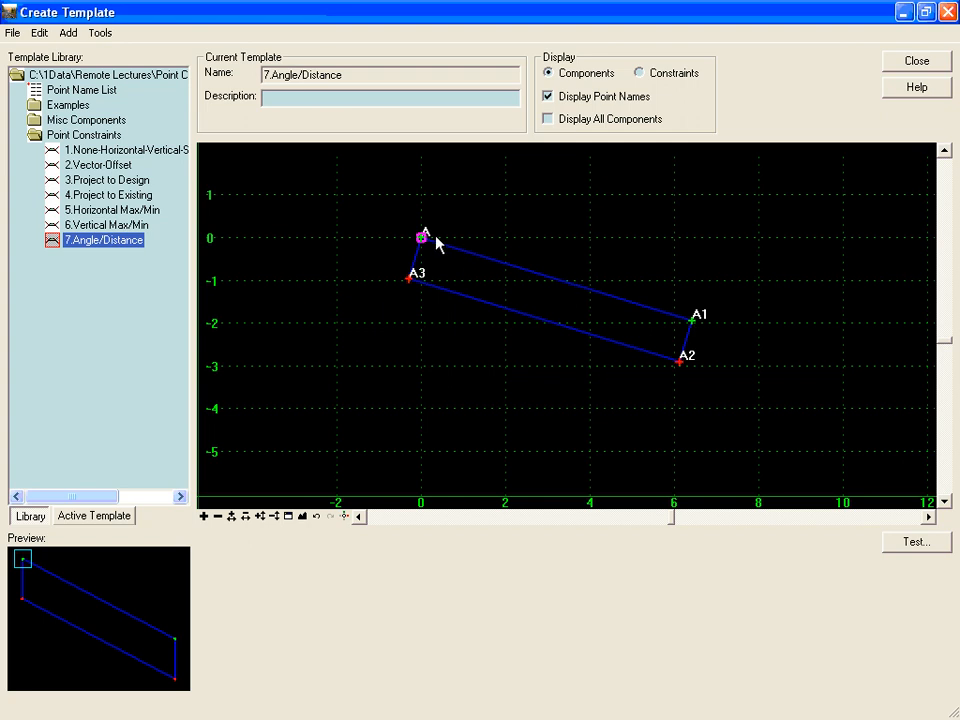
pyautogui.moveTo(688, 320)
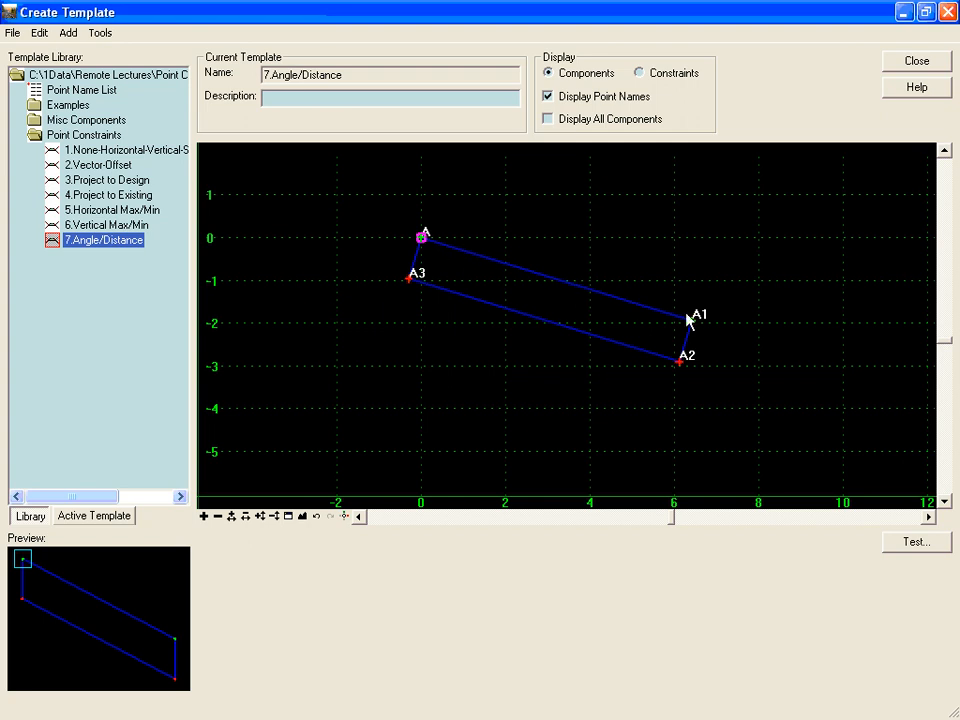